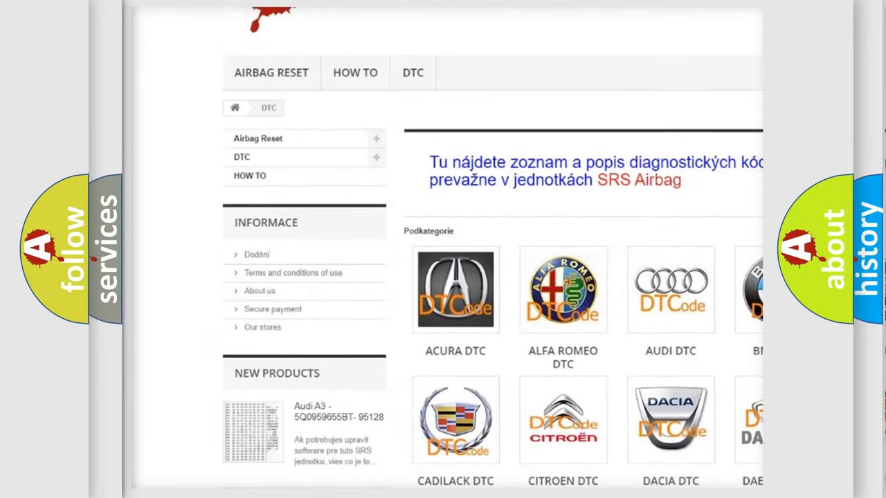
pyautogui.scroll(-3)
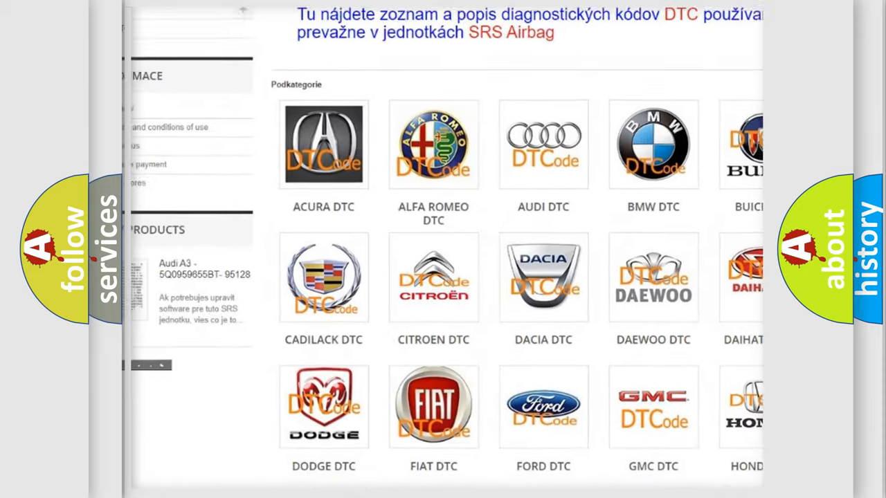
pyautogui.scroll(-3)
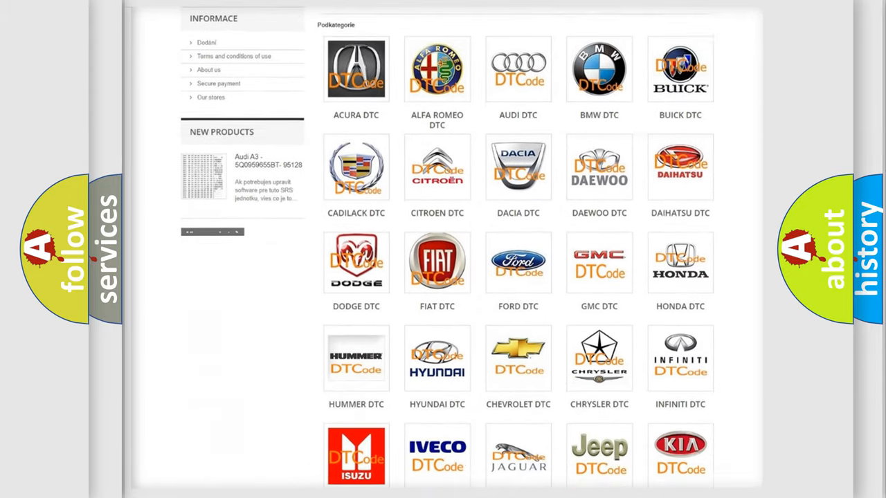
pyautogui.scroll(-3)
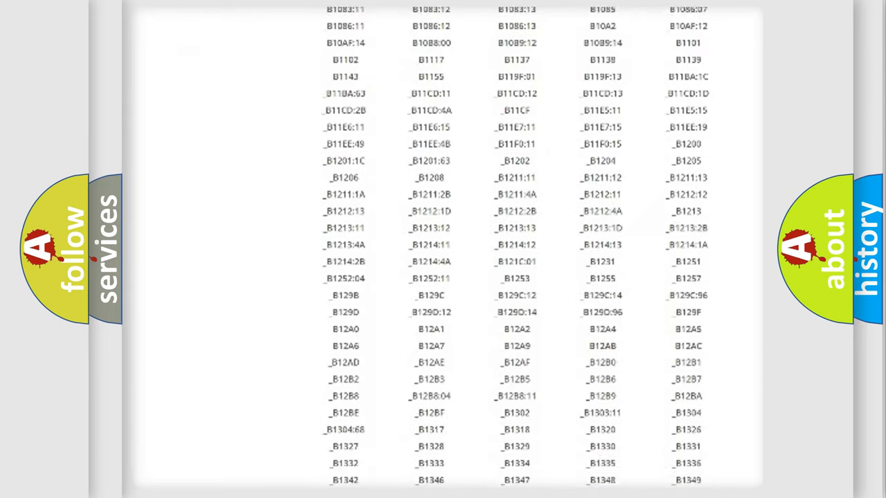
pyautogui.scroll(-3)
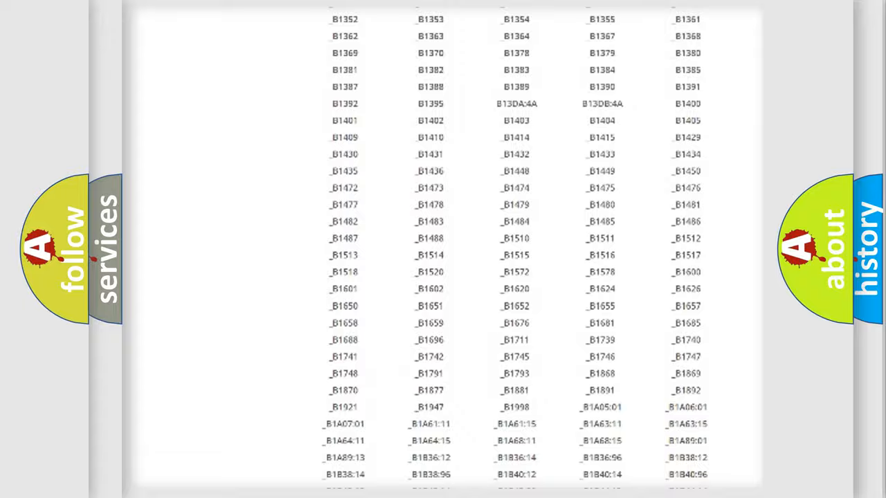